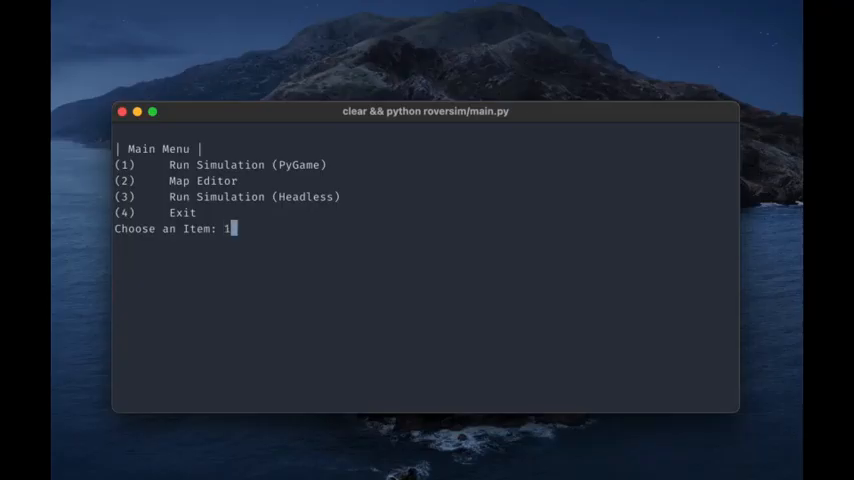
Run the PyGame simulation on maze.map, then change the headless time step to 0.1
{"action": "key", "text": "enter"}
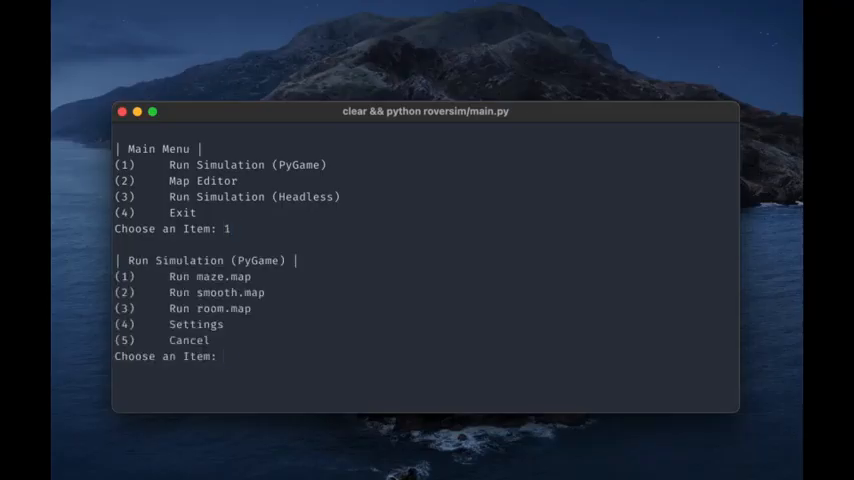
{"action": "type", "text": "1"}
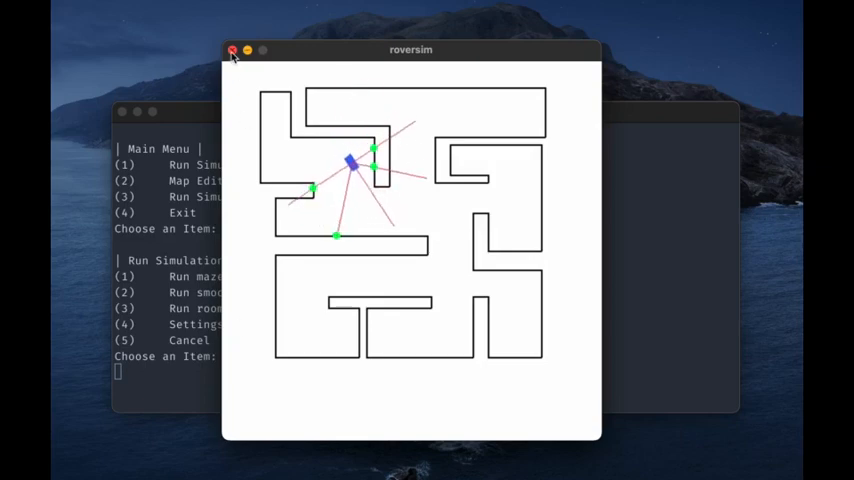
{"action": "type", "text": "2"}
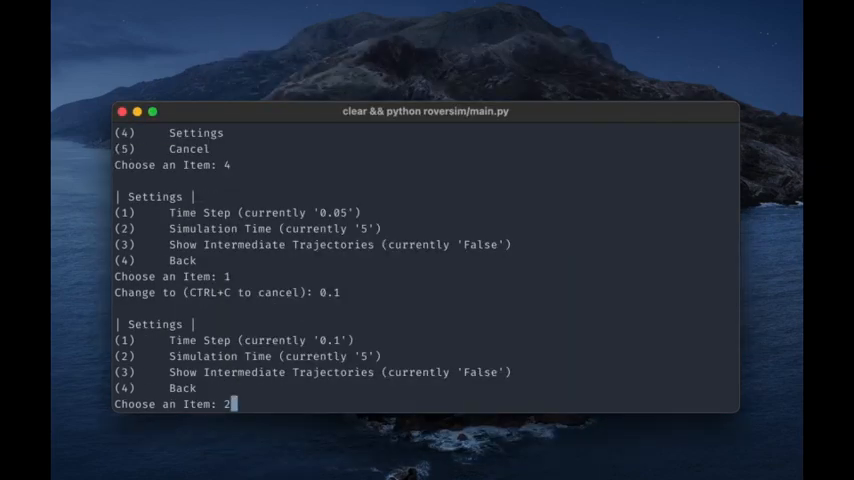
Set headless simulation time to 1 and run room.map to get the trajectory plot
{"action": "type", "text": "10"}
{"action": "type", "text": "4"}
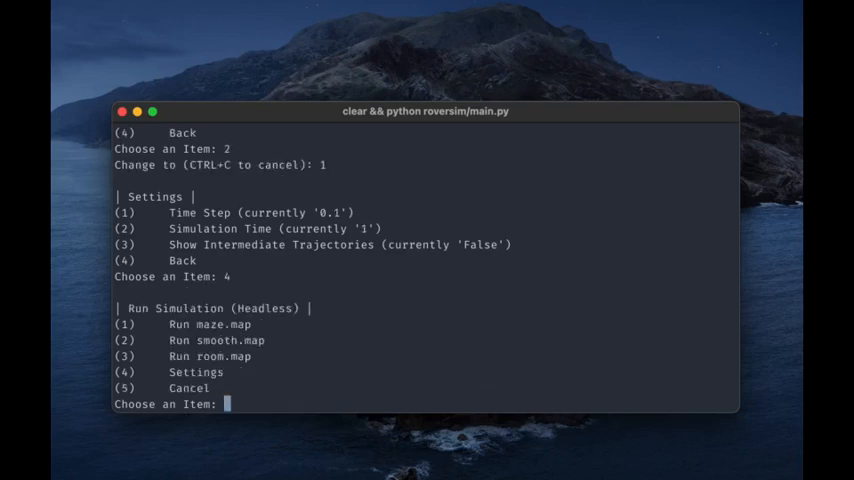
{"action": "type", "text": "3"}
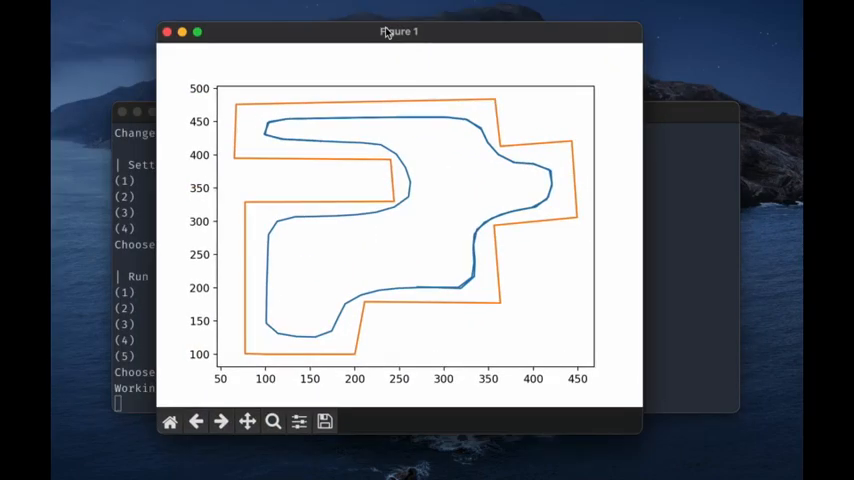
{"action": "left_click", "coordinate": [167, 32]}
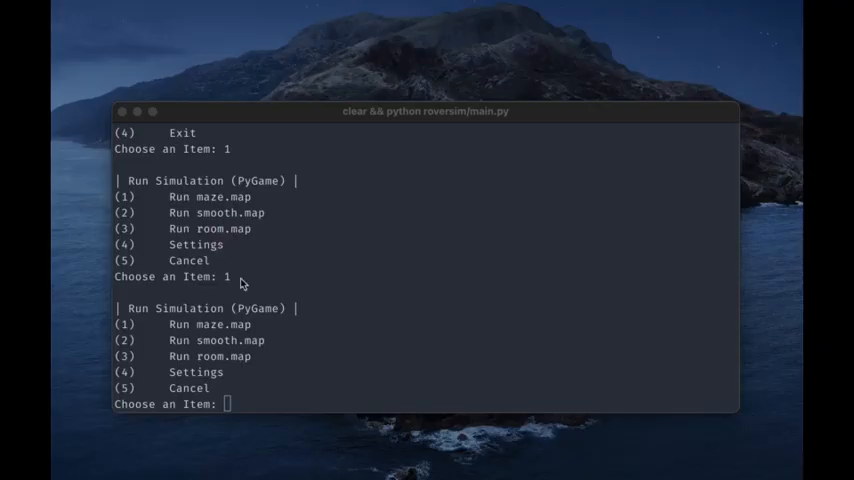
Set PyGame Manual Control to True, run room.map, and close the simulation window
{"action": "type", "text": "4"}
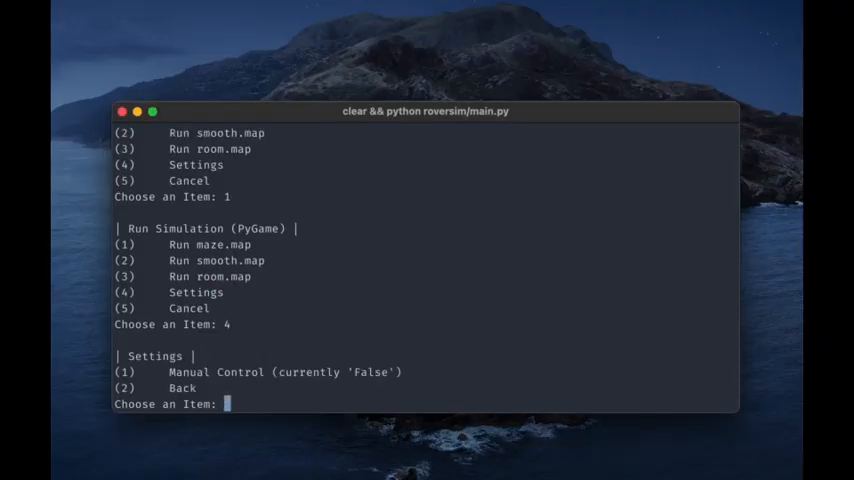
{"action": "type", "text": "1"}
{"action": "type", "text": "True"}
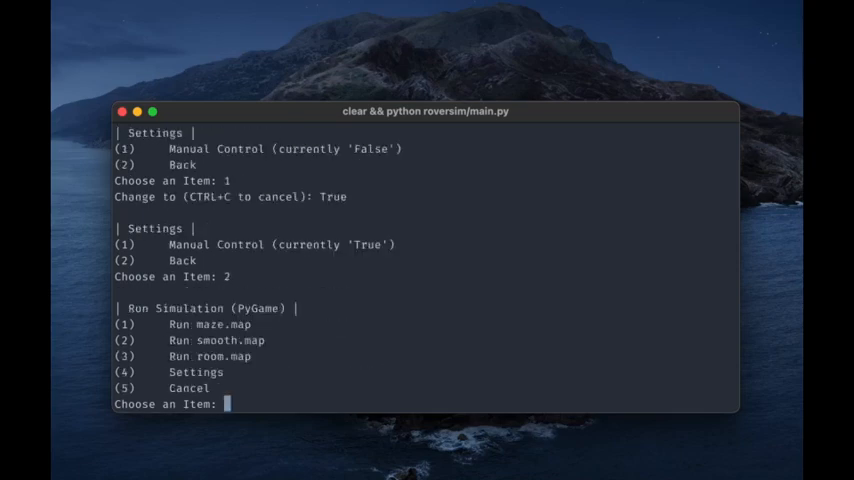
{"action": "type", "text": "3"}
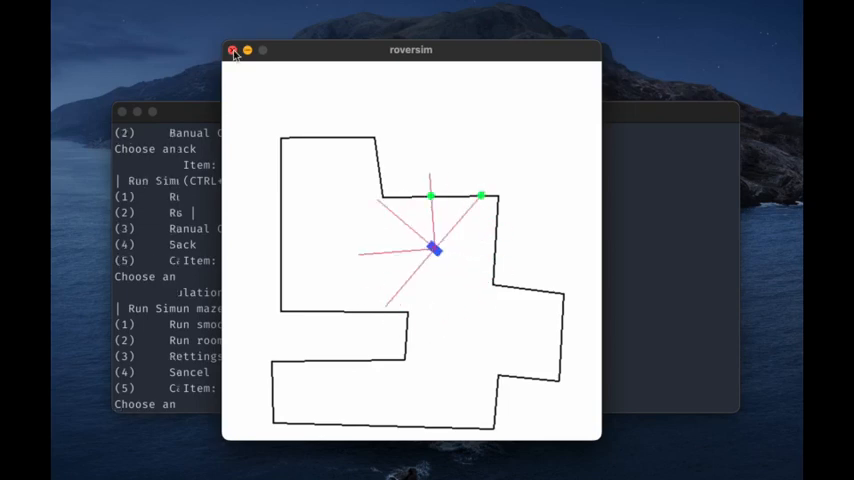
{"action": "left_click", "coordinate": [233, 50]}
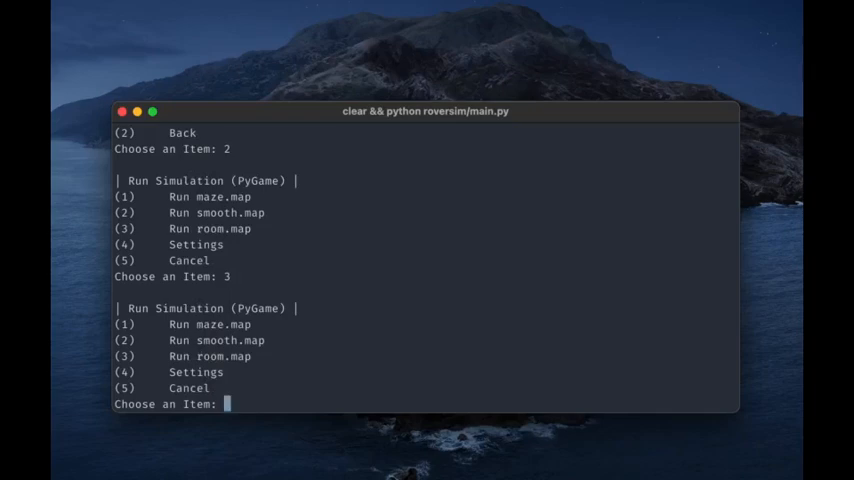
Return to the main menu and select Time Step in the headless simulation settings
{"action": "type", "text": "5"}
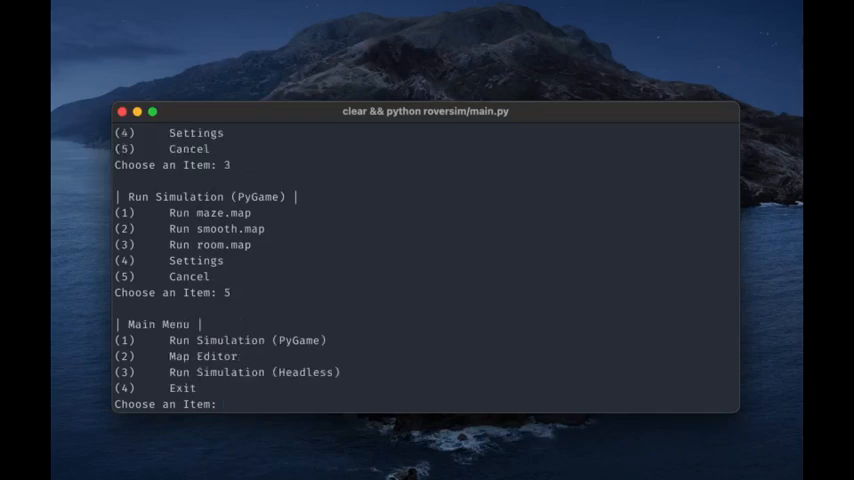
{"action": "type", "text": "3"}
{"action": "type", "text": "4"}
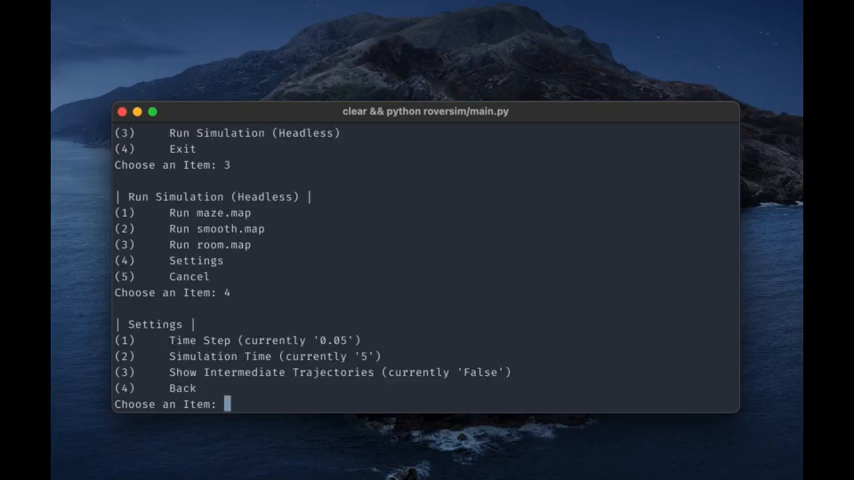
{"action": "type", "text": "1"}
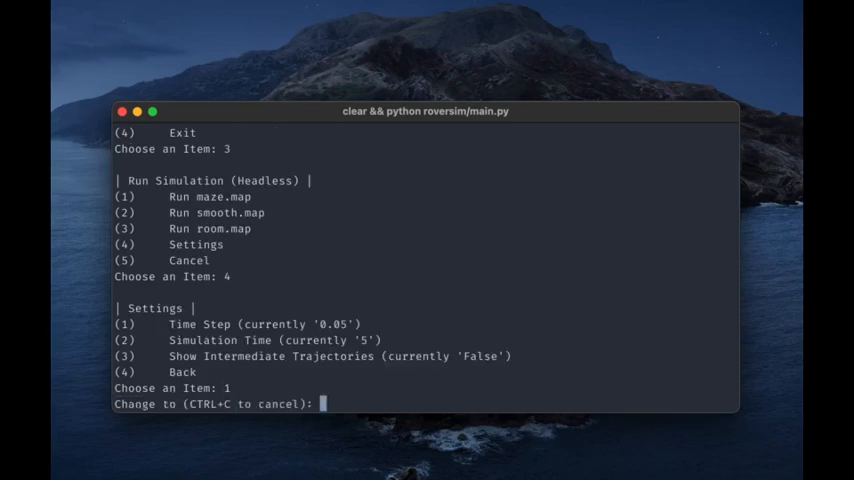